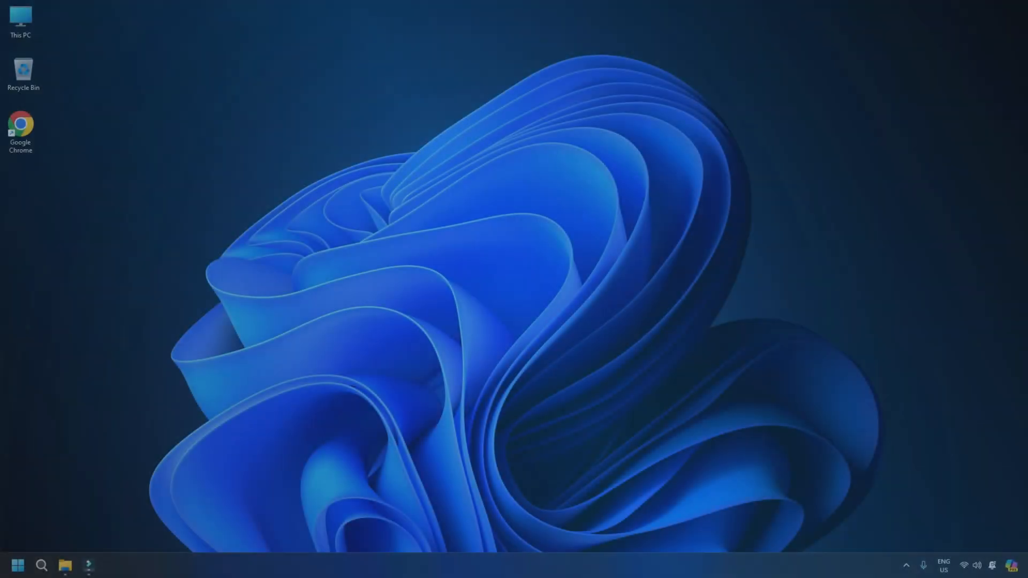
View Network & Internet settings, then begin a new desktop shortcut via New > Shortcut.
{"action": "key", "text": "win+i"}
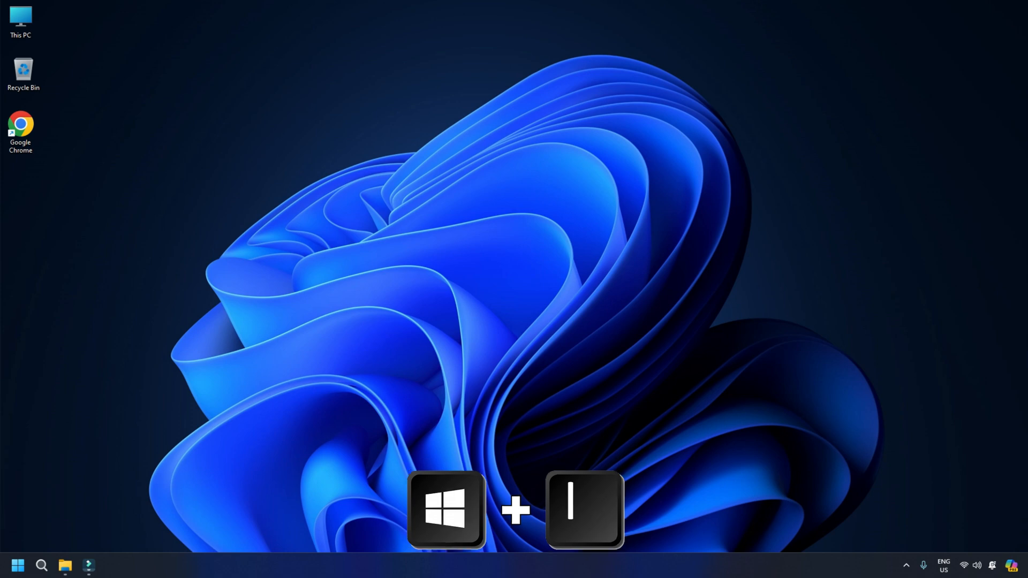
{"action": "key", "text": "Win+i"}
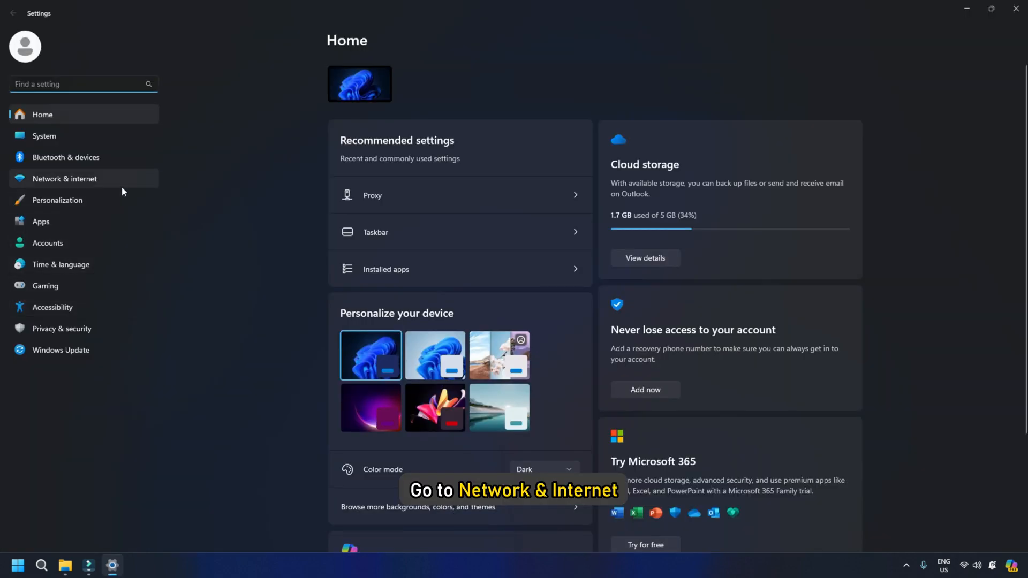
{"action": "left_click", "coordinate": [64, 179]}
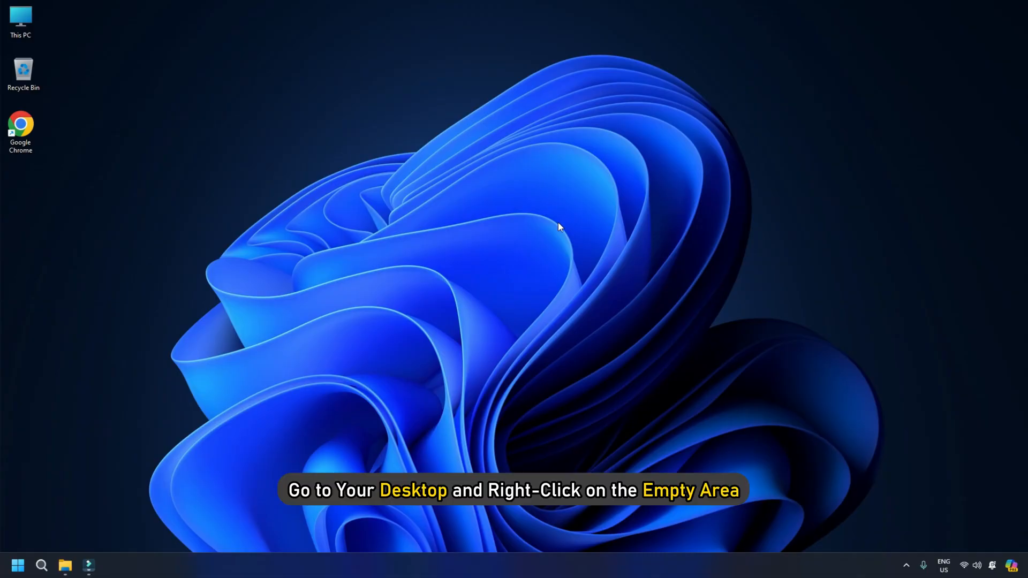
{"action": "right_click", "coordinate": [553, 231]}
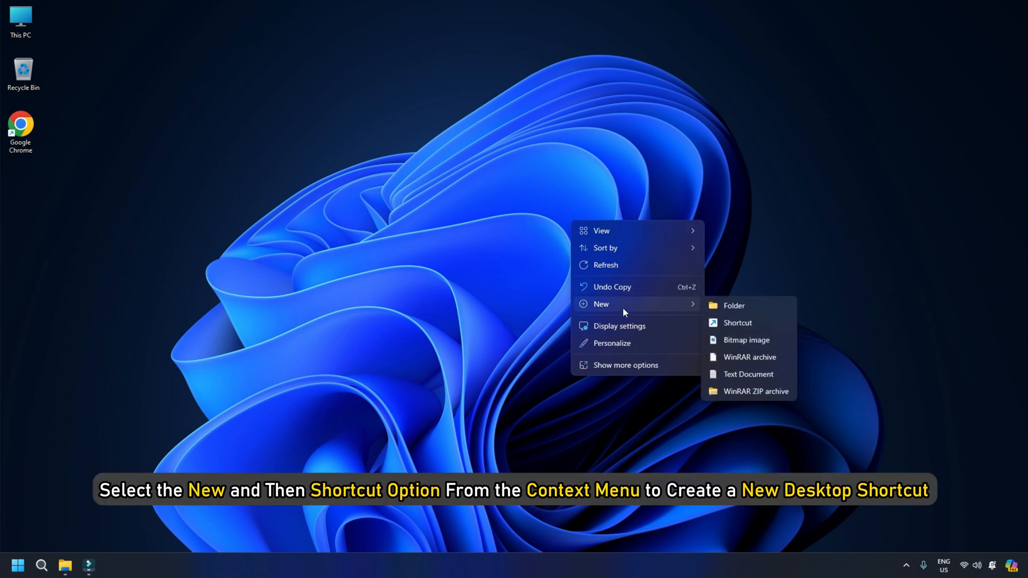
{"action": "mouse_move", "coordinate": [746, 332]}
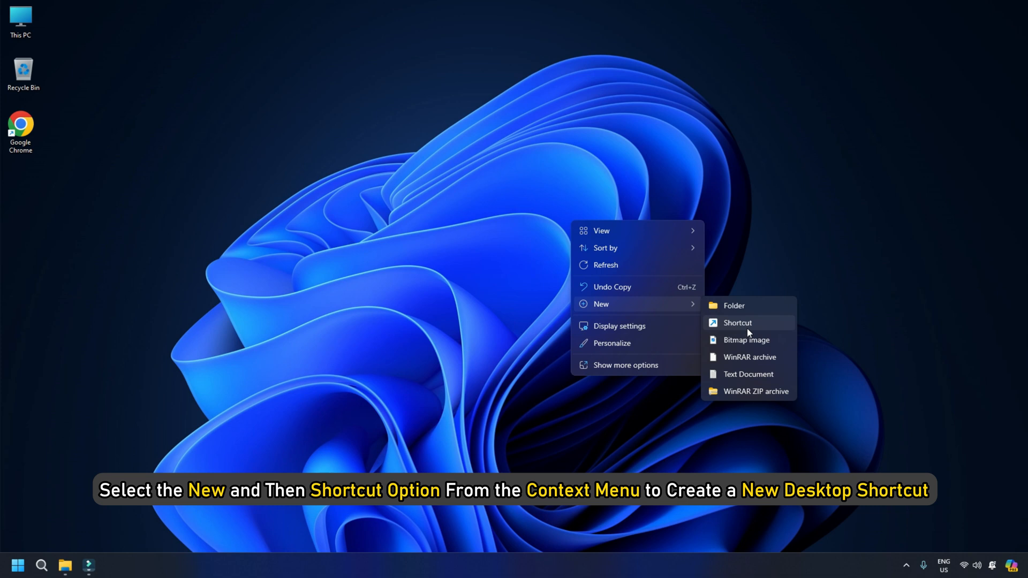
{"action": "left_click", "coordinate": [737, 323]}
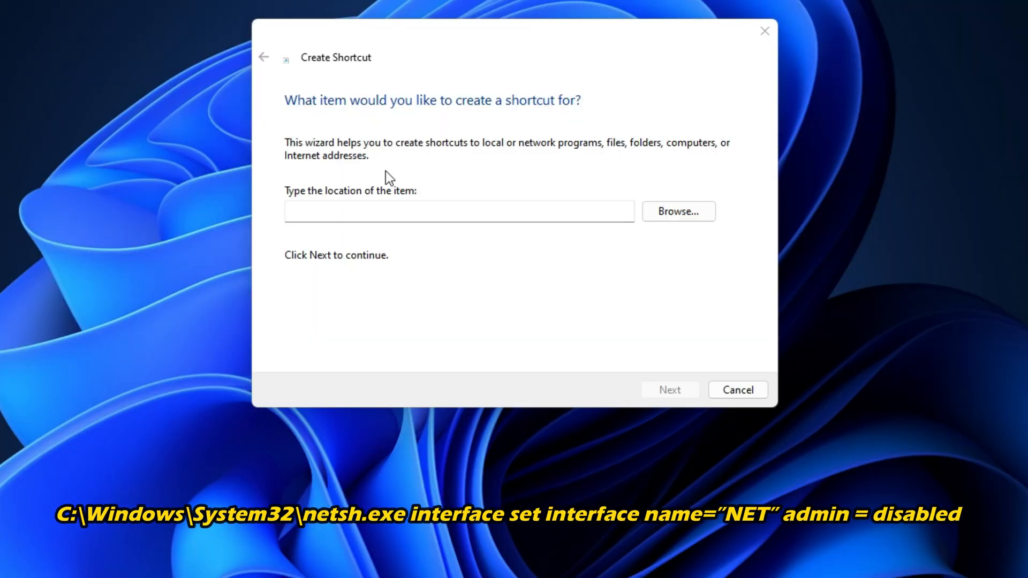
Create shortcut 'Internet Kill Switch' running netsh to disable the WiFi_Name interface.
{"action": "type", "text": "C:\\Windows\\System32\\netsh.exe interface set interface name=\"NET\" admin = disabled"}
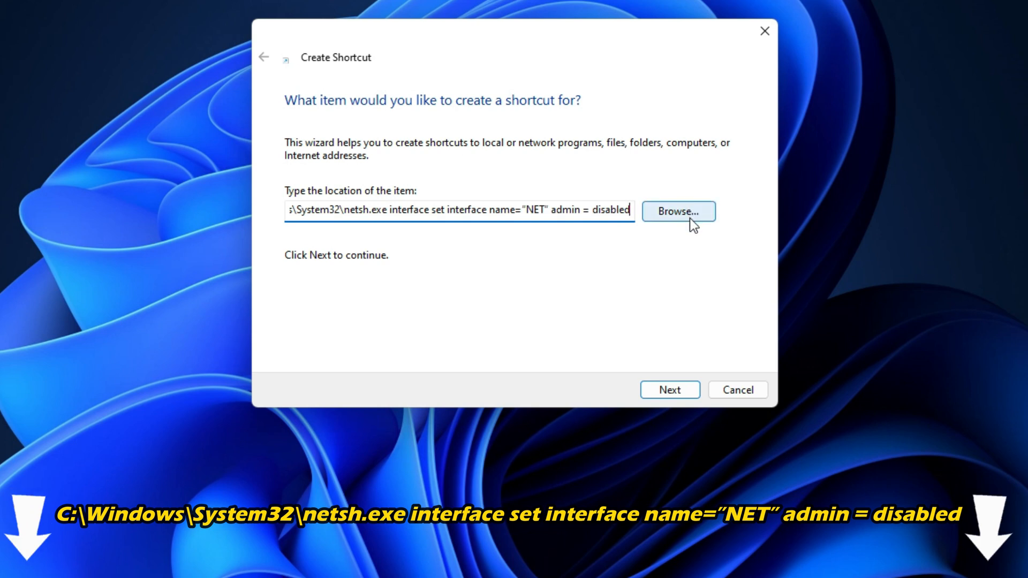
{"action": "mouse_move", "coordinate": [698, 227]}
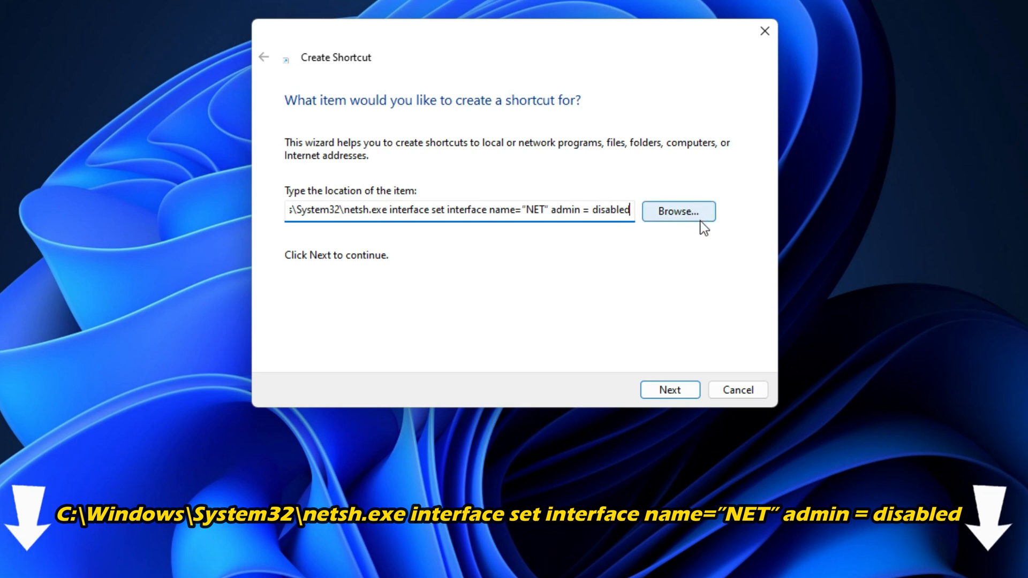
{"action": "type", "text": "WiFi_Name"}
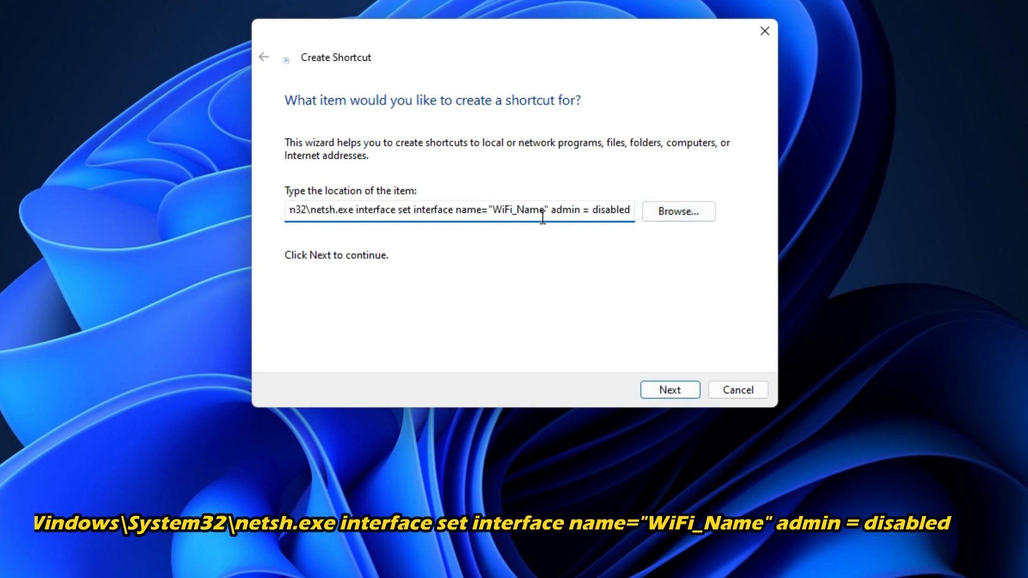
{"action": "double_click", "coordinate": [520, 211]}
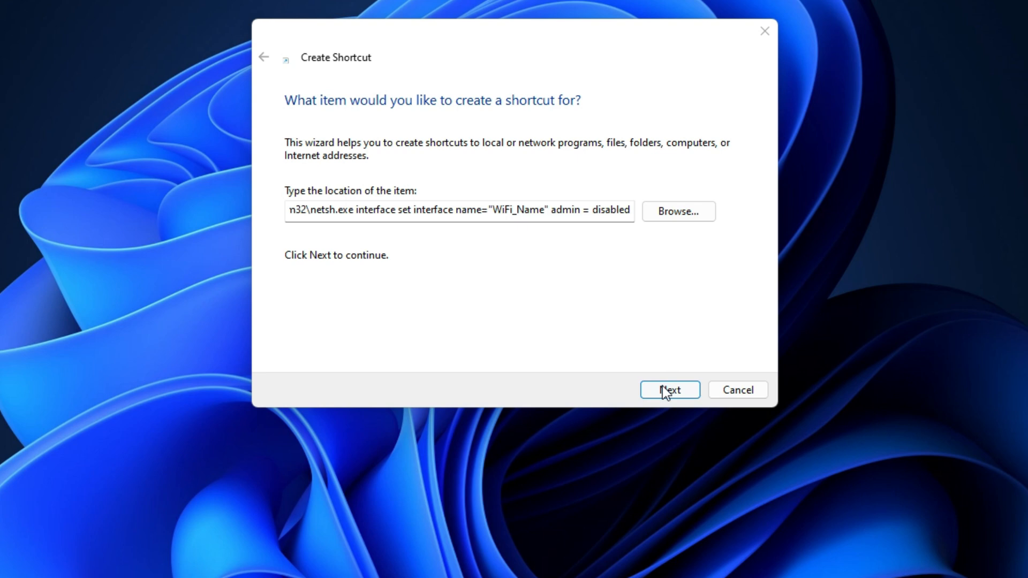
{"action": "left_click", "coordinate": [669, 390]}
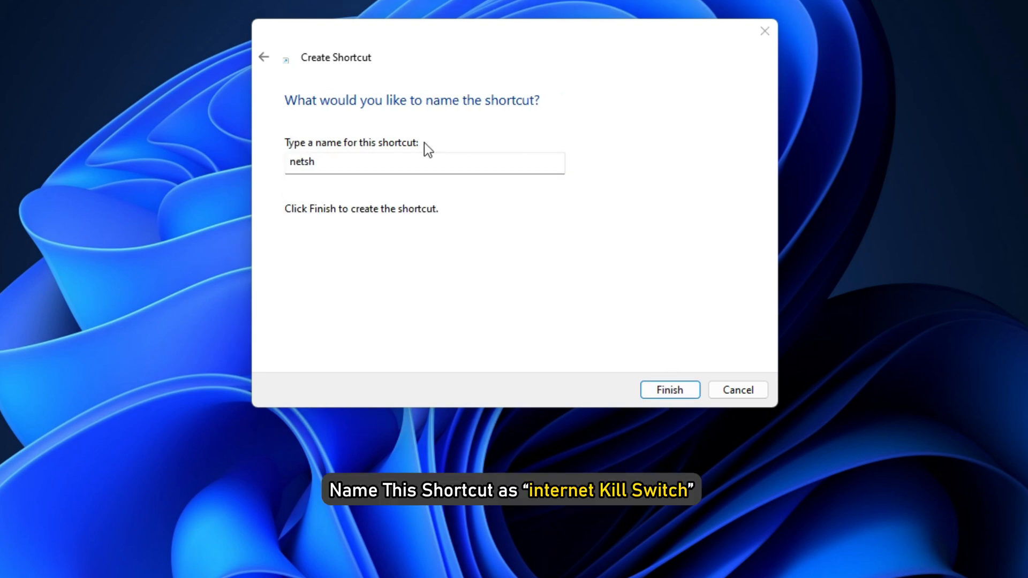
{"action": "type", "text": "Internet Kill Switch"}
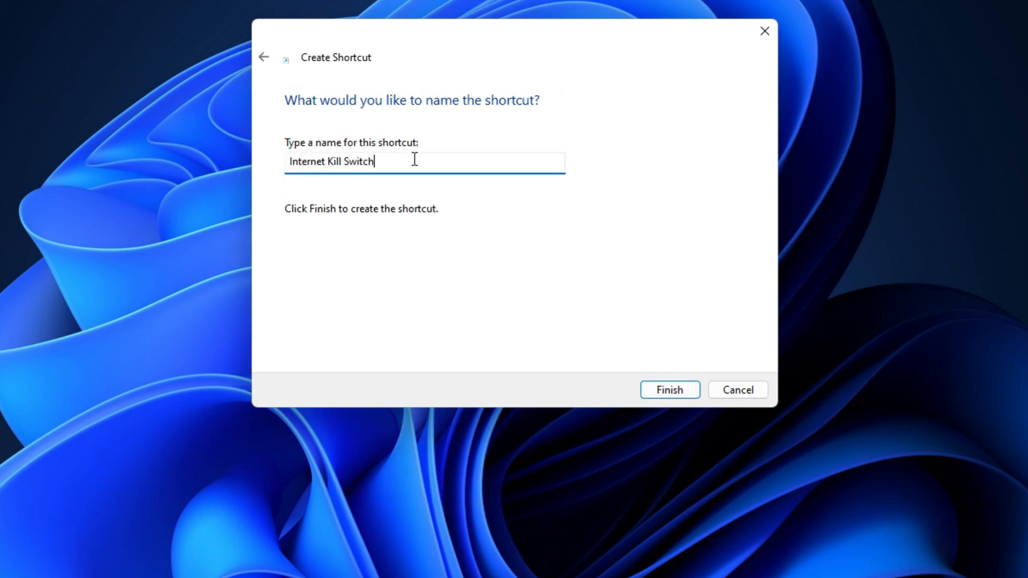
{"action": "mouse_move", "coordinate": [824, 160]}
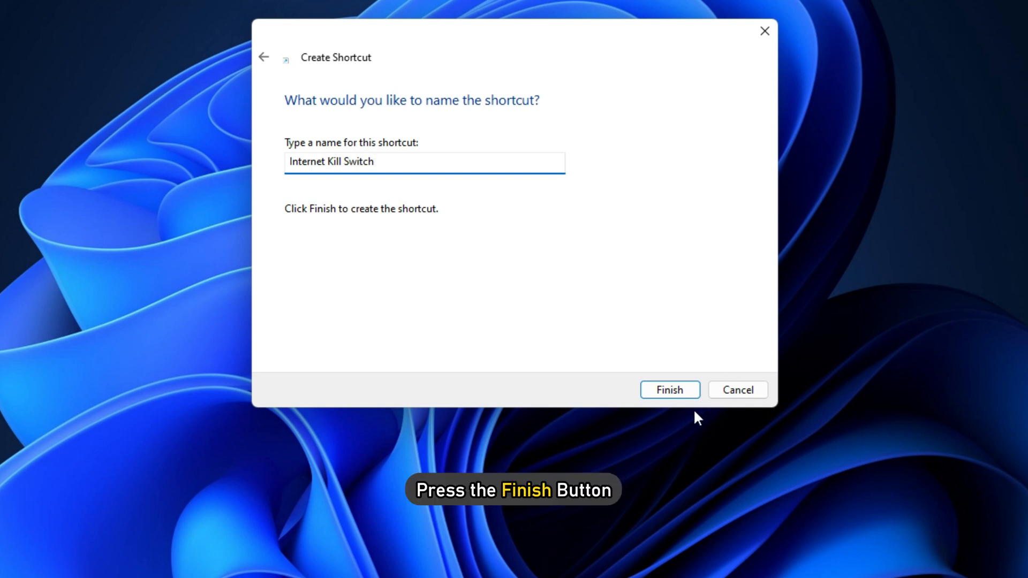
{"action": "left_click", "coordinate": [670, 389]}
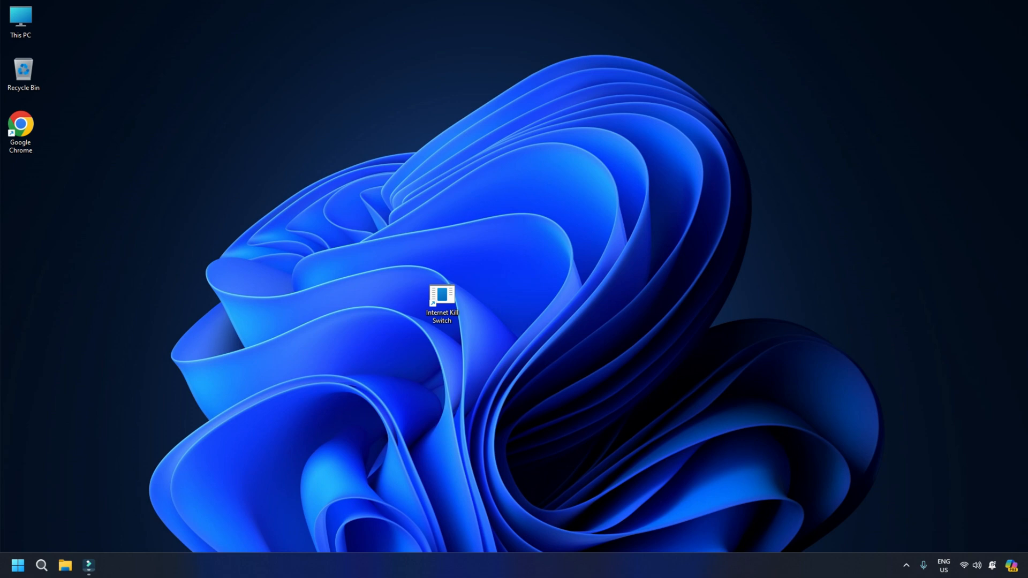
Set the Internet Kill Switch shortcut to run as administrator in Advanced properties.
{"action": "right_click", "coordinate": [442, 298]}
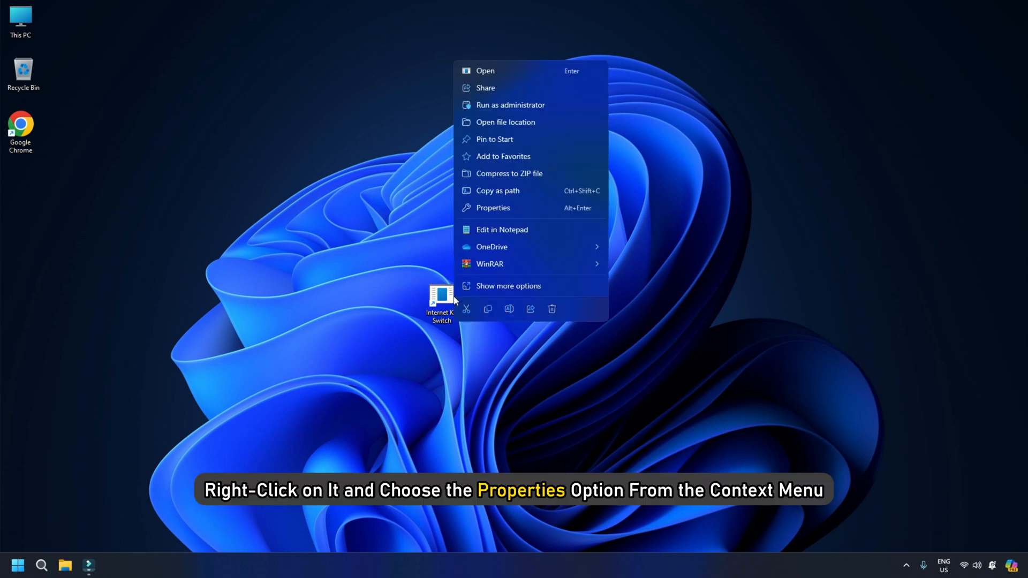
{"action": "mouse_move", "coordinate": [523, 208]}
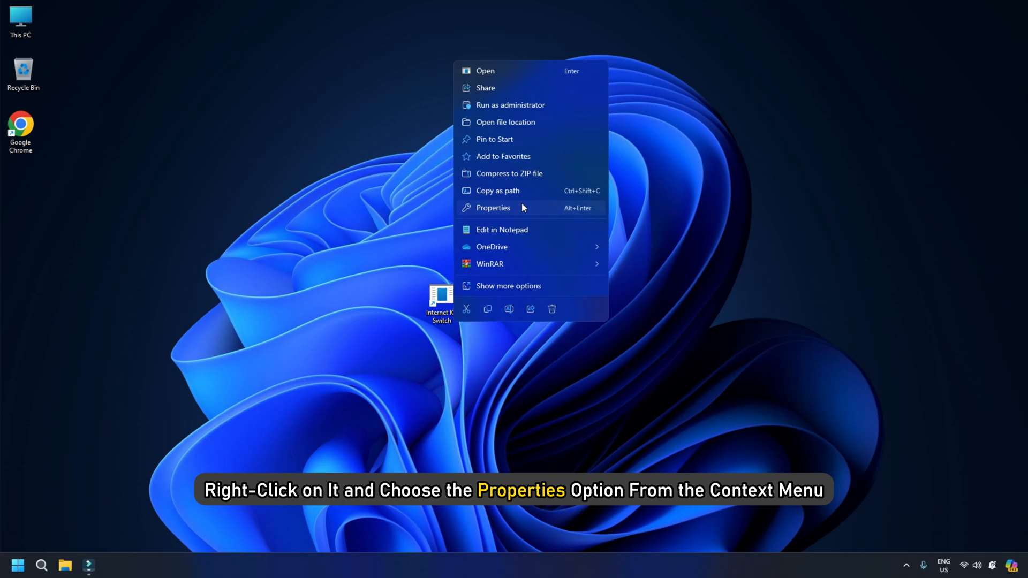
{"action": "left_click", "coordinate": [492, 208]}
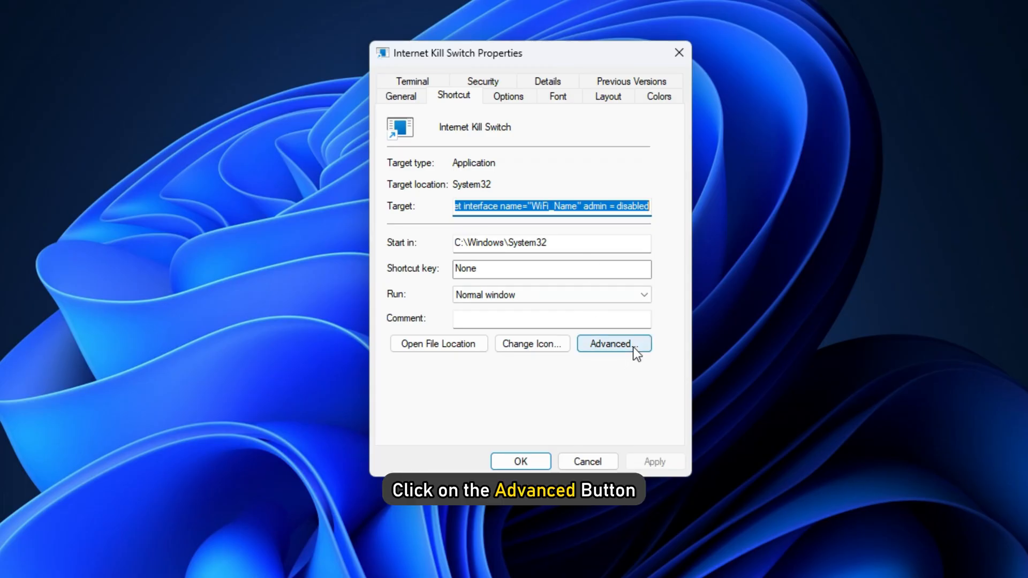
{"action": "left_click", "coordinate": [613, 344]}
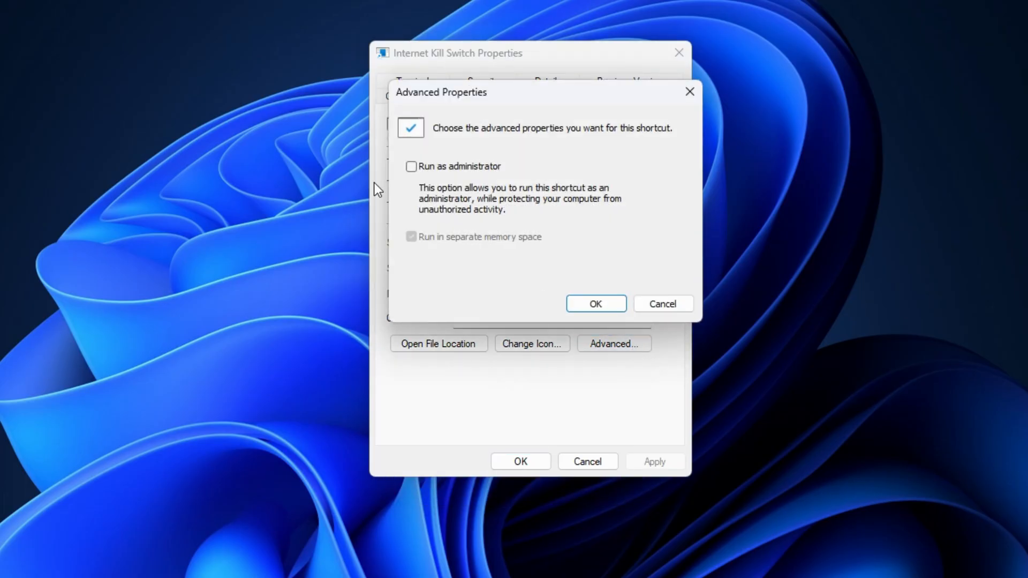
{"action": "left_click", "coordinate": [412, 166]}
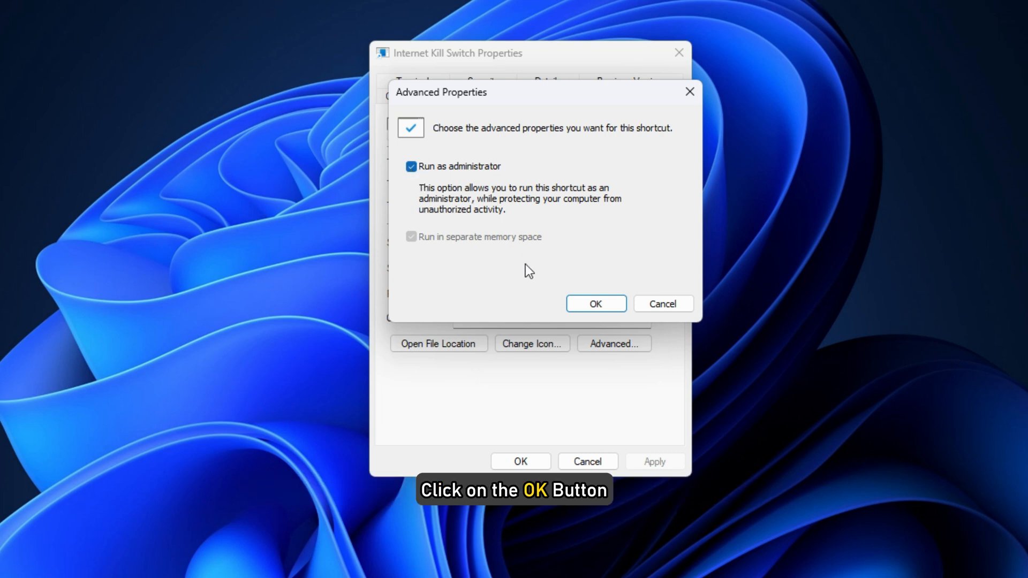
{"action": "left_click", "coordinate": [595, 304]}
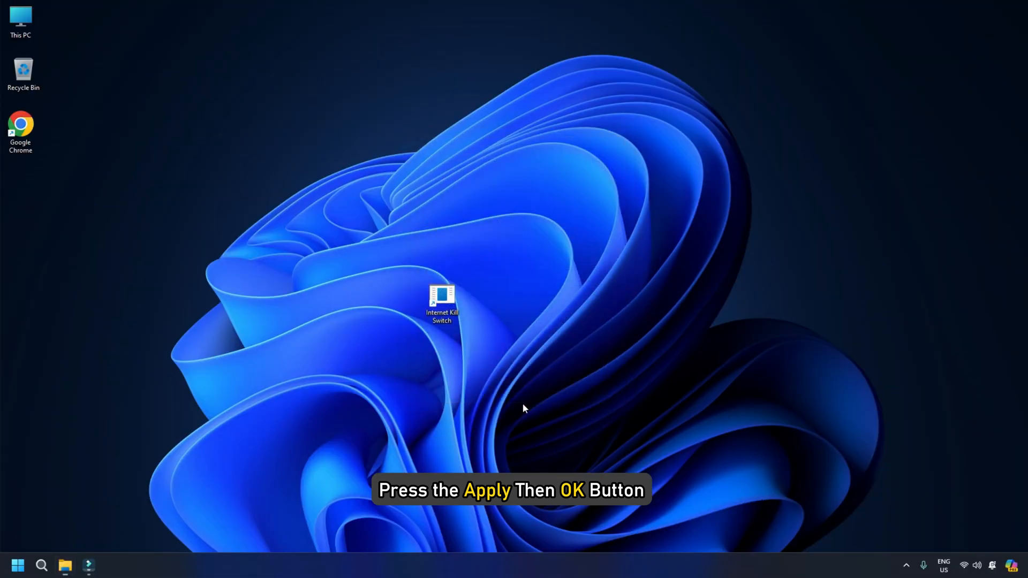
{"action": "mouse_move", "coordinate": [497, 329]}
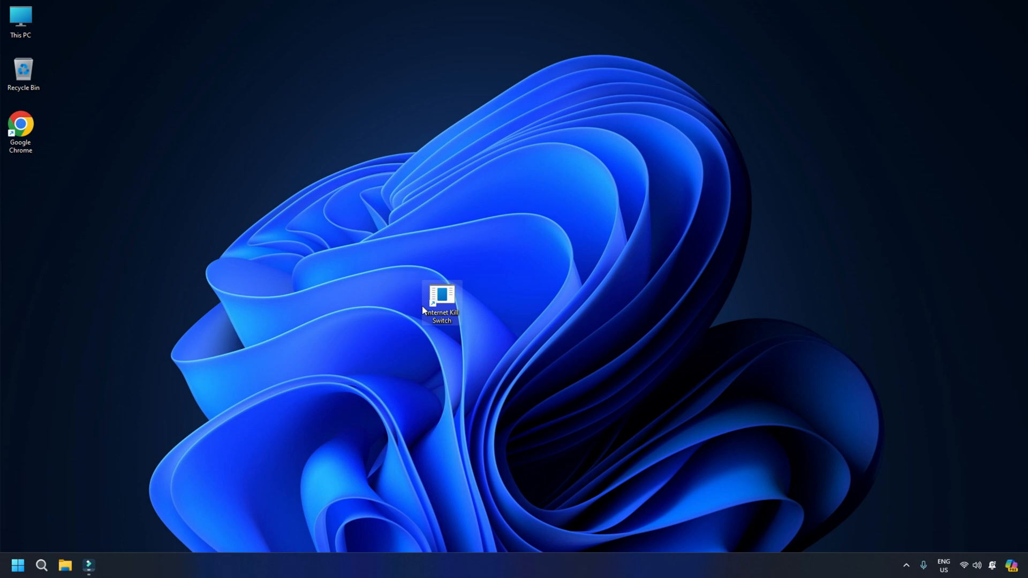
Run Internet Kill Switch, then start a shortcut with netsh enabling the 'Wi-Fi' interface.
{"action": "double_click", "coordinate": [441, 301]}
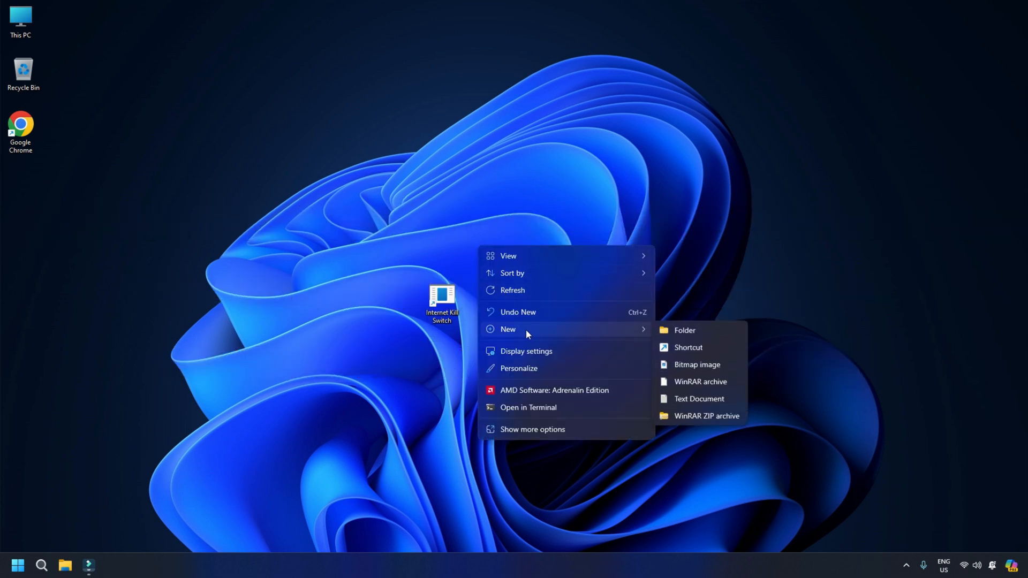
{"action": "left_click", "coordinate": [687, 348]}
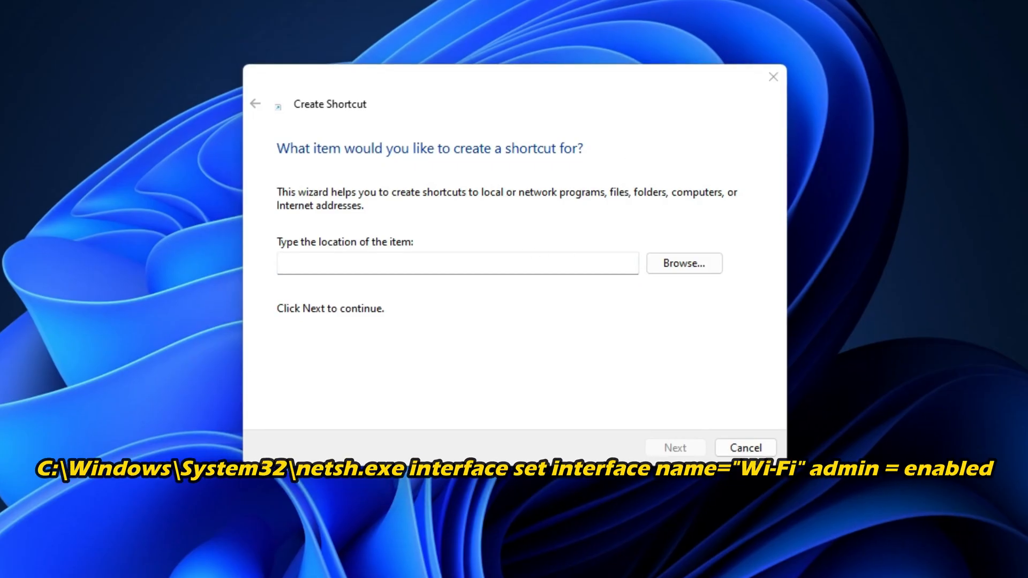
{"action": "type", "text": "C:\\Windows\\System32\\netsh.exe interface set interface name=\"Wi-Fi\" admin = enabled"}
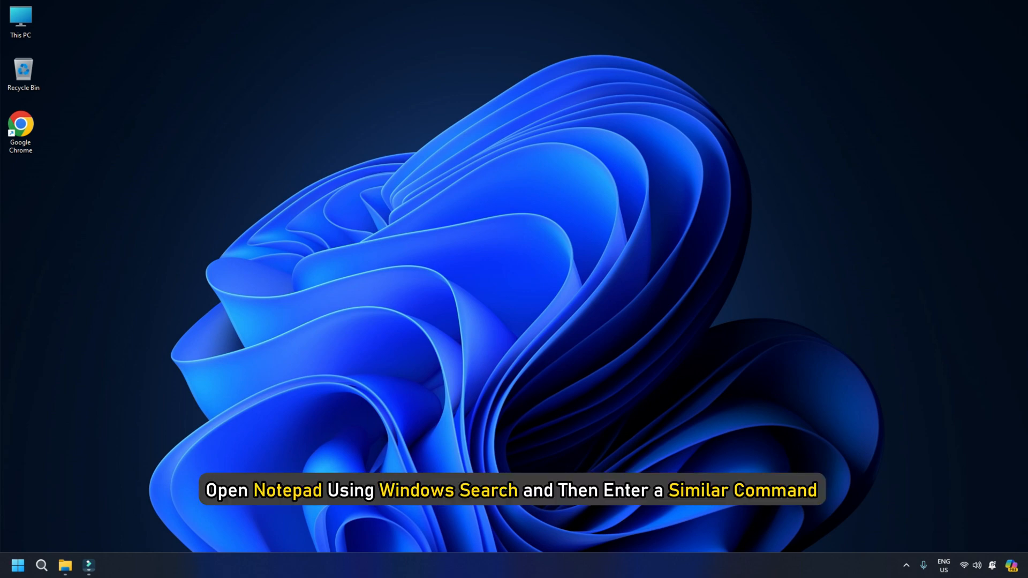
Open Notepad with the Wi-Fi disable command and bring up Save As.
{"action": "left_click", "coordinate": [41, 566]}
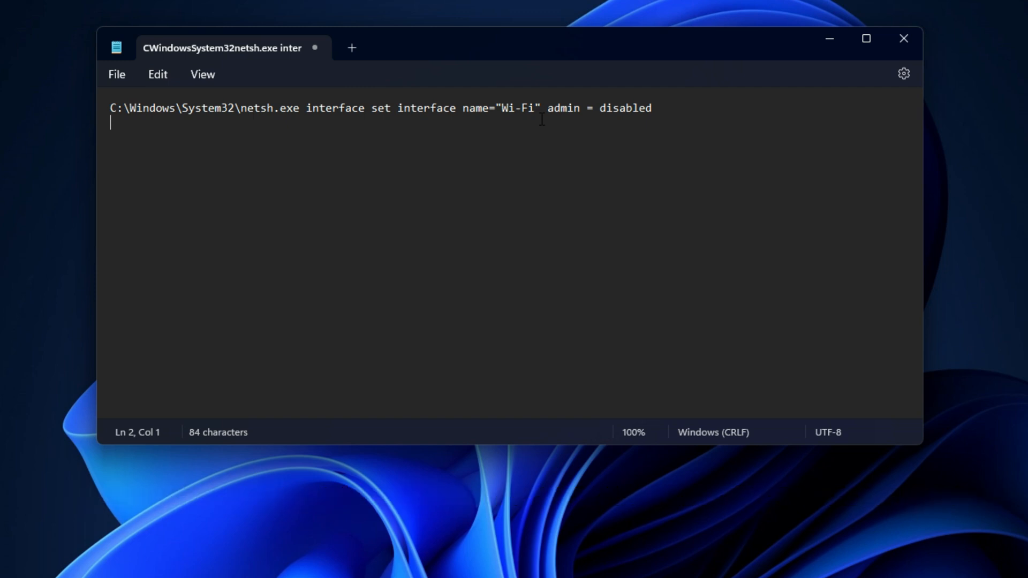
{"action": "left_click", "coordinate": [116, 74]}
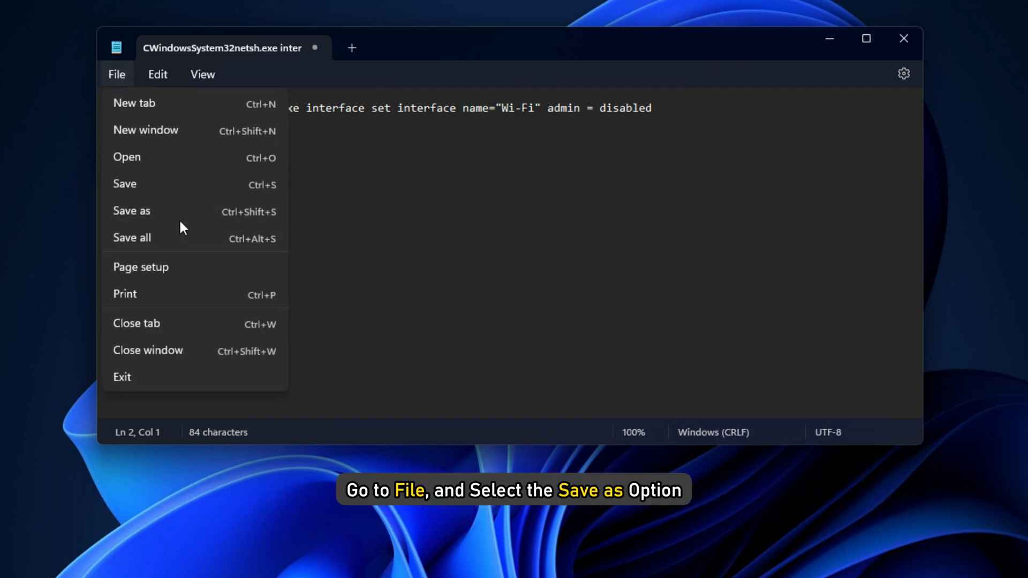
{"action": "left_click", "coordinate": [131, 210]}
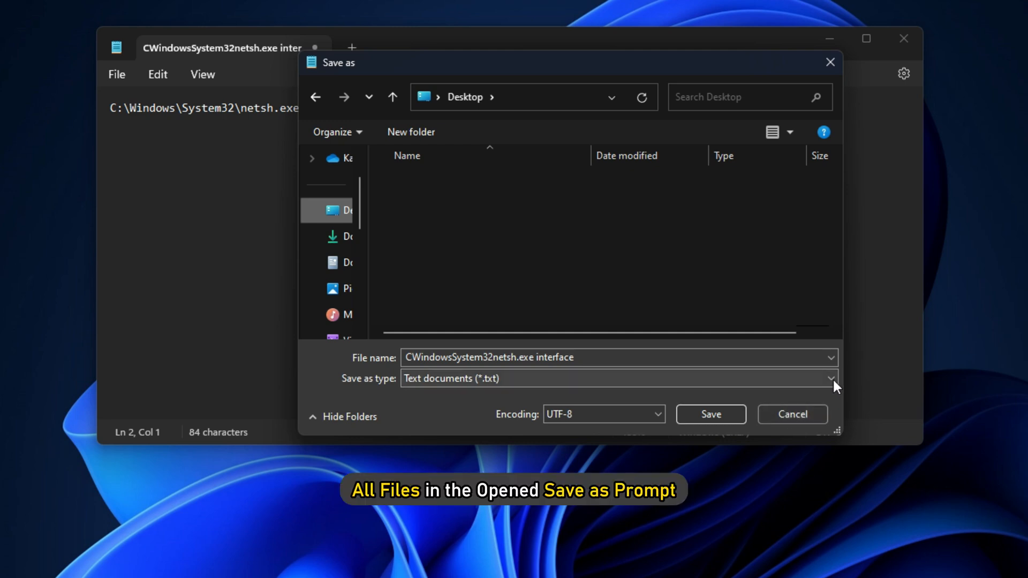
Save the command to the Desktop as PanicButton.bat with the All files type.
{"action": "left_click", "coordinate": [832, 379]}
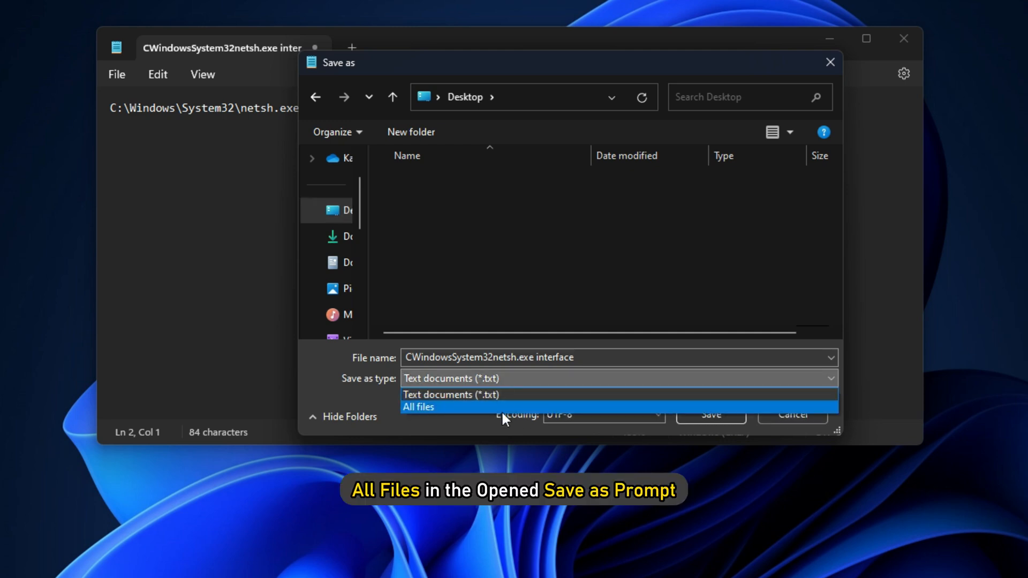
{"action": "left_click", "coordinate": [417, 407]}
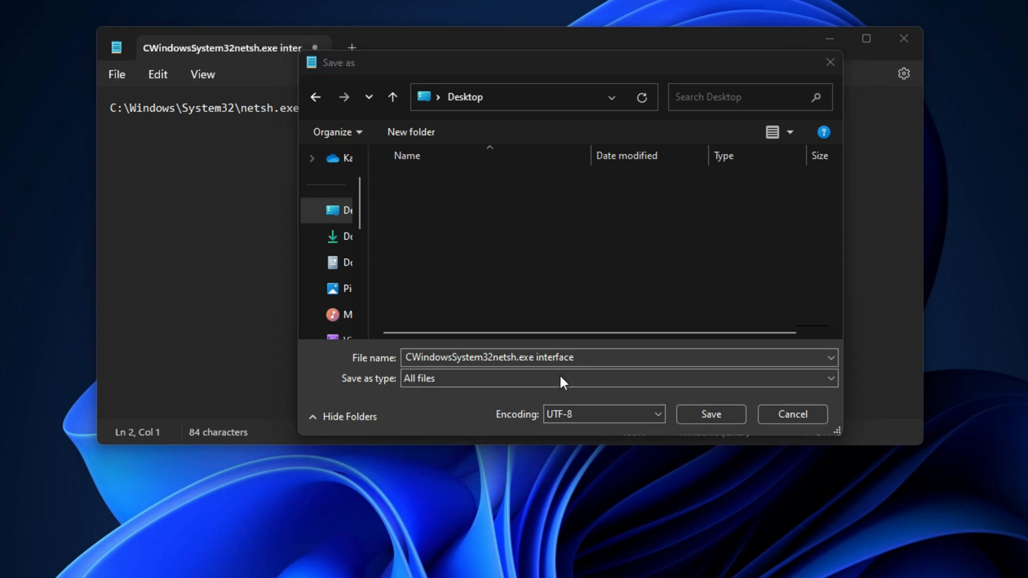
{"action": "type", "text": "KillSwitch.bat"}
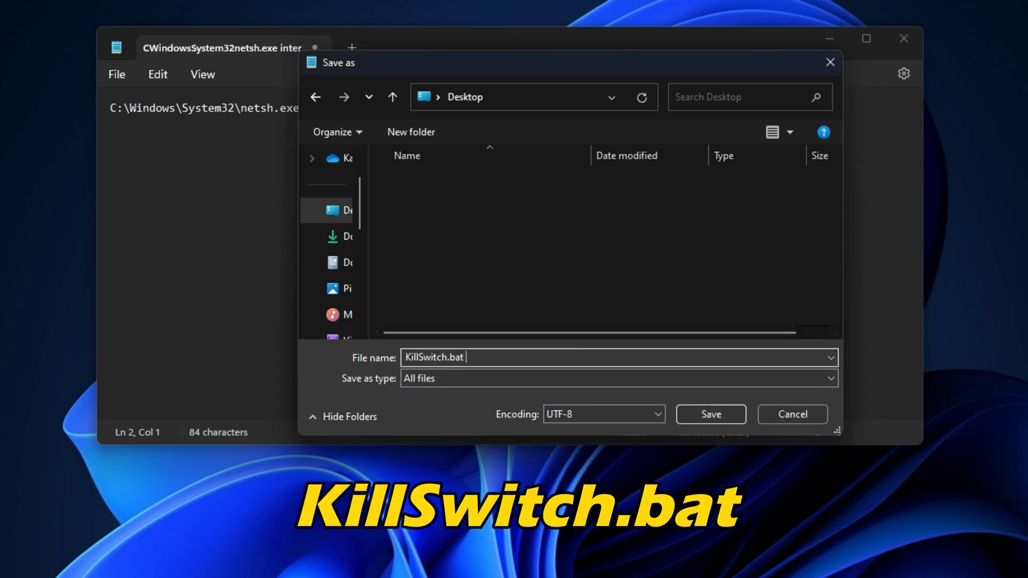
{"action": "type", "text": "PanicButton.bat"}
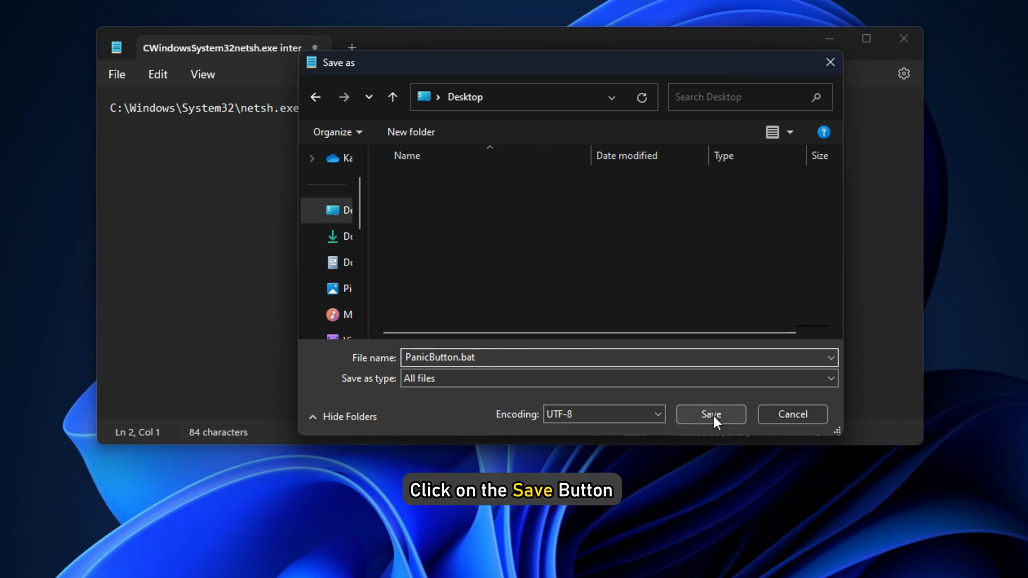
{"action": "left_click", "coordinate": [710, 414]}
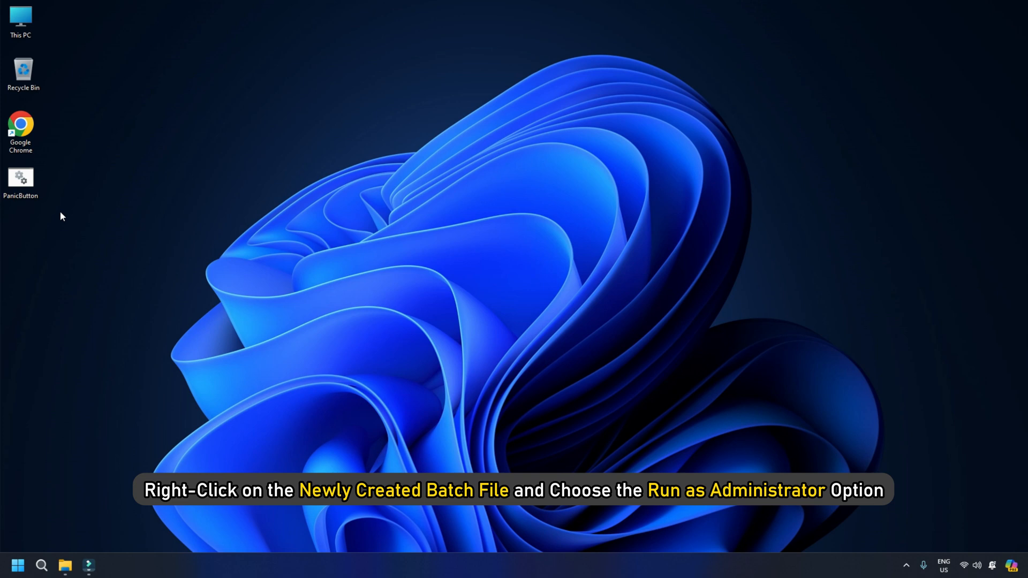
Run PanicButton.bat as administrator and approve the UAC prompt.
{"action": "right_click", "coordinate": [20, 179]}
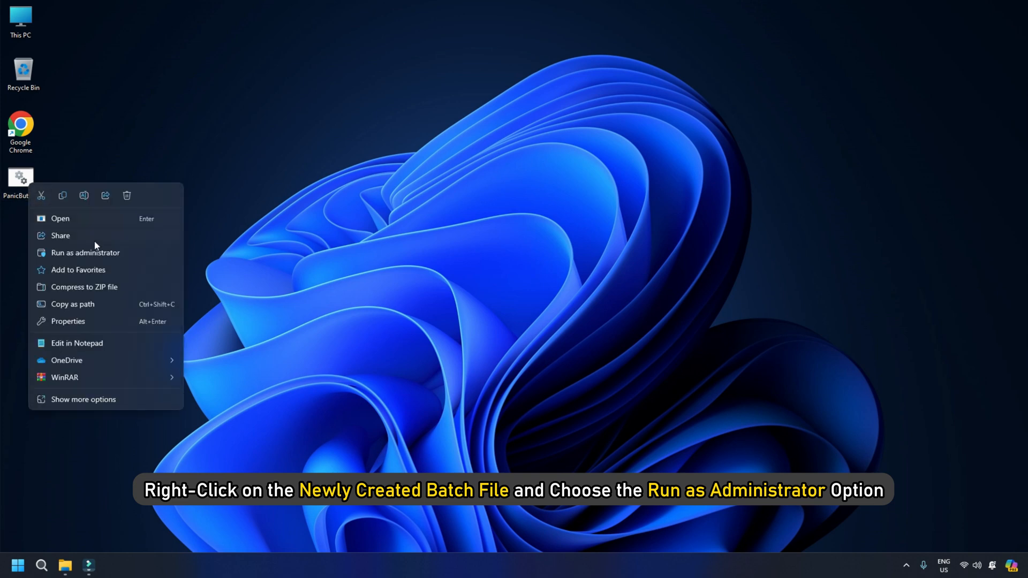
{"action": "left_click", "coordinate": [85, 253]}
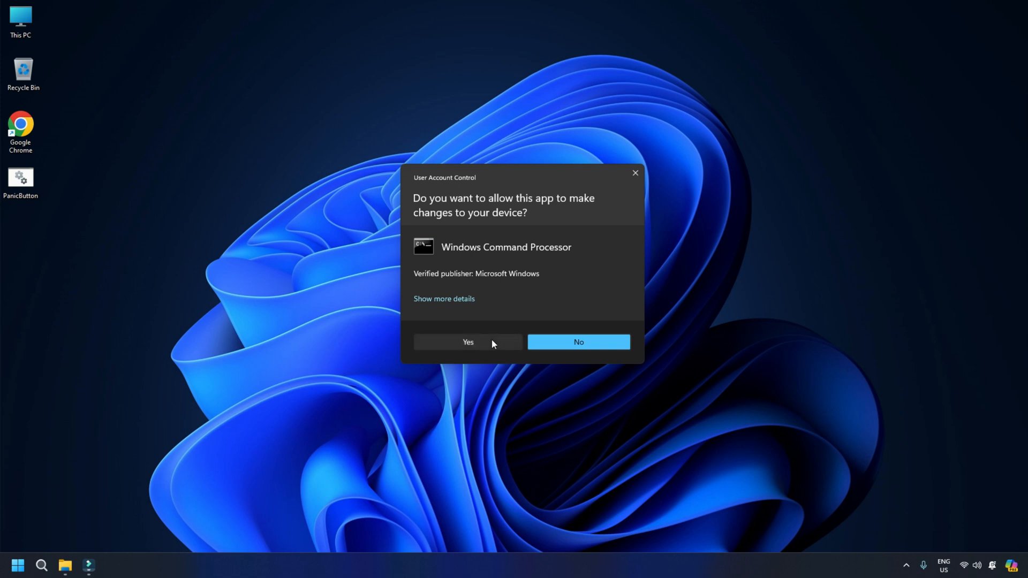
{"action": "left_click", "coordinate": [467, 341]}
{"action": "type", "text": "NOT"}
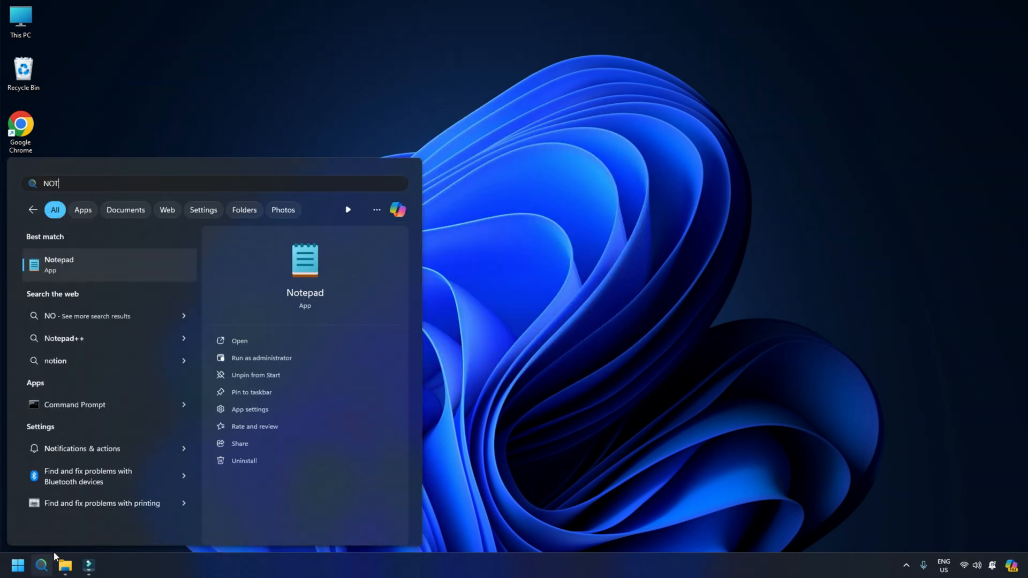
Open Notepad and save the enable command to the desktop as RESTORE with All files type.
{"action": "left_click", "coordinate": [239, 340]}
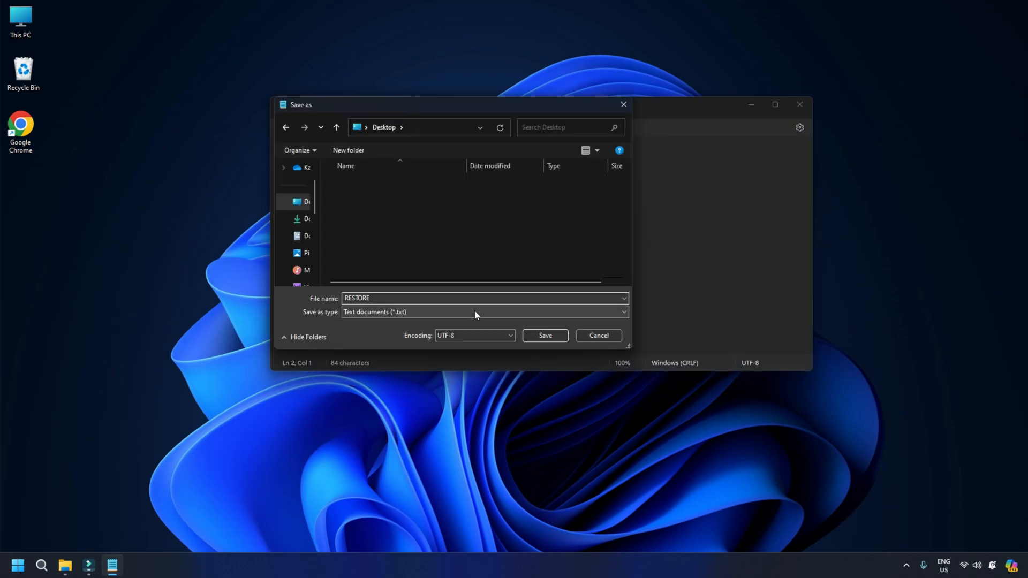
{"action": "left_click", "coordinate": [544, 335]}
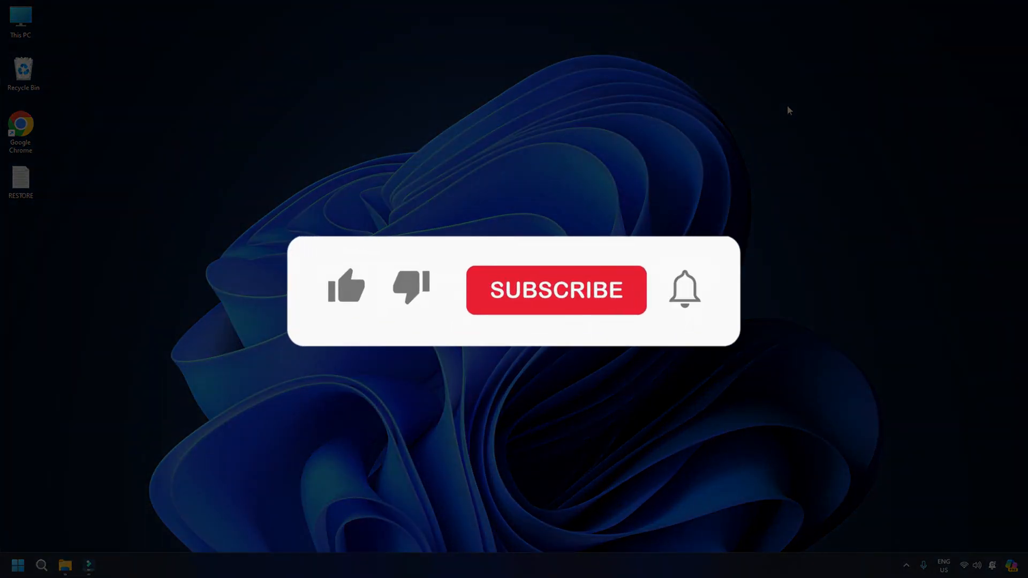
{"action": "left_click", "coordinate": [555, 290]}
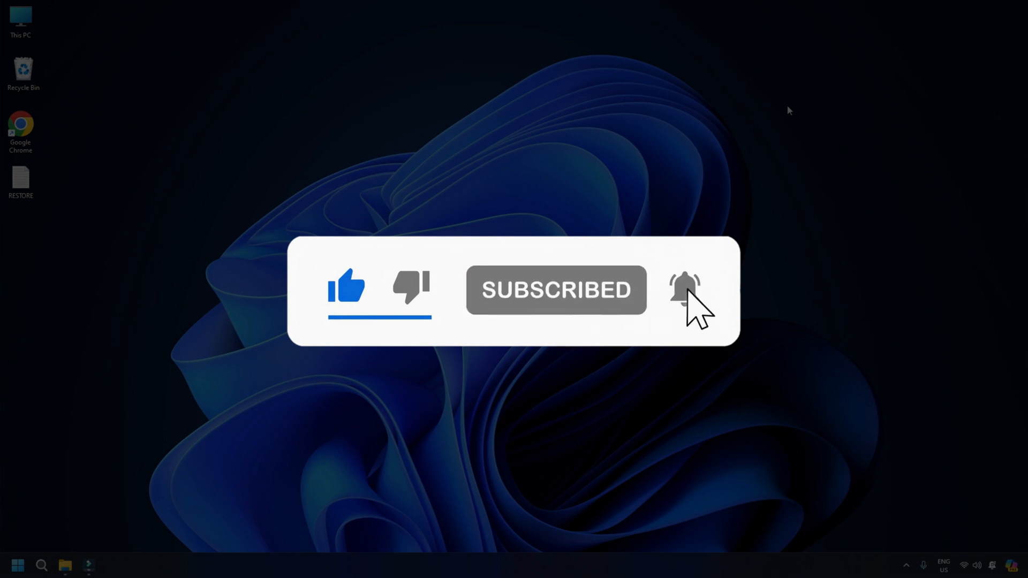